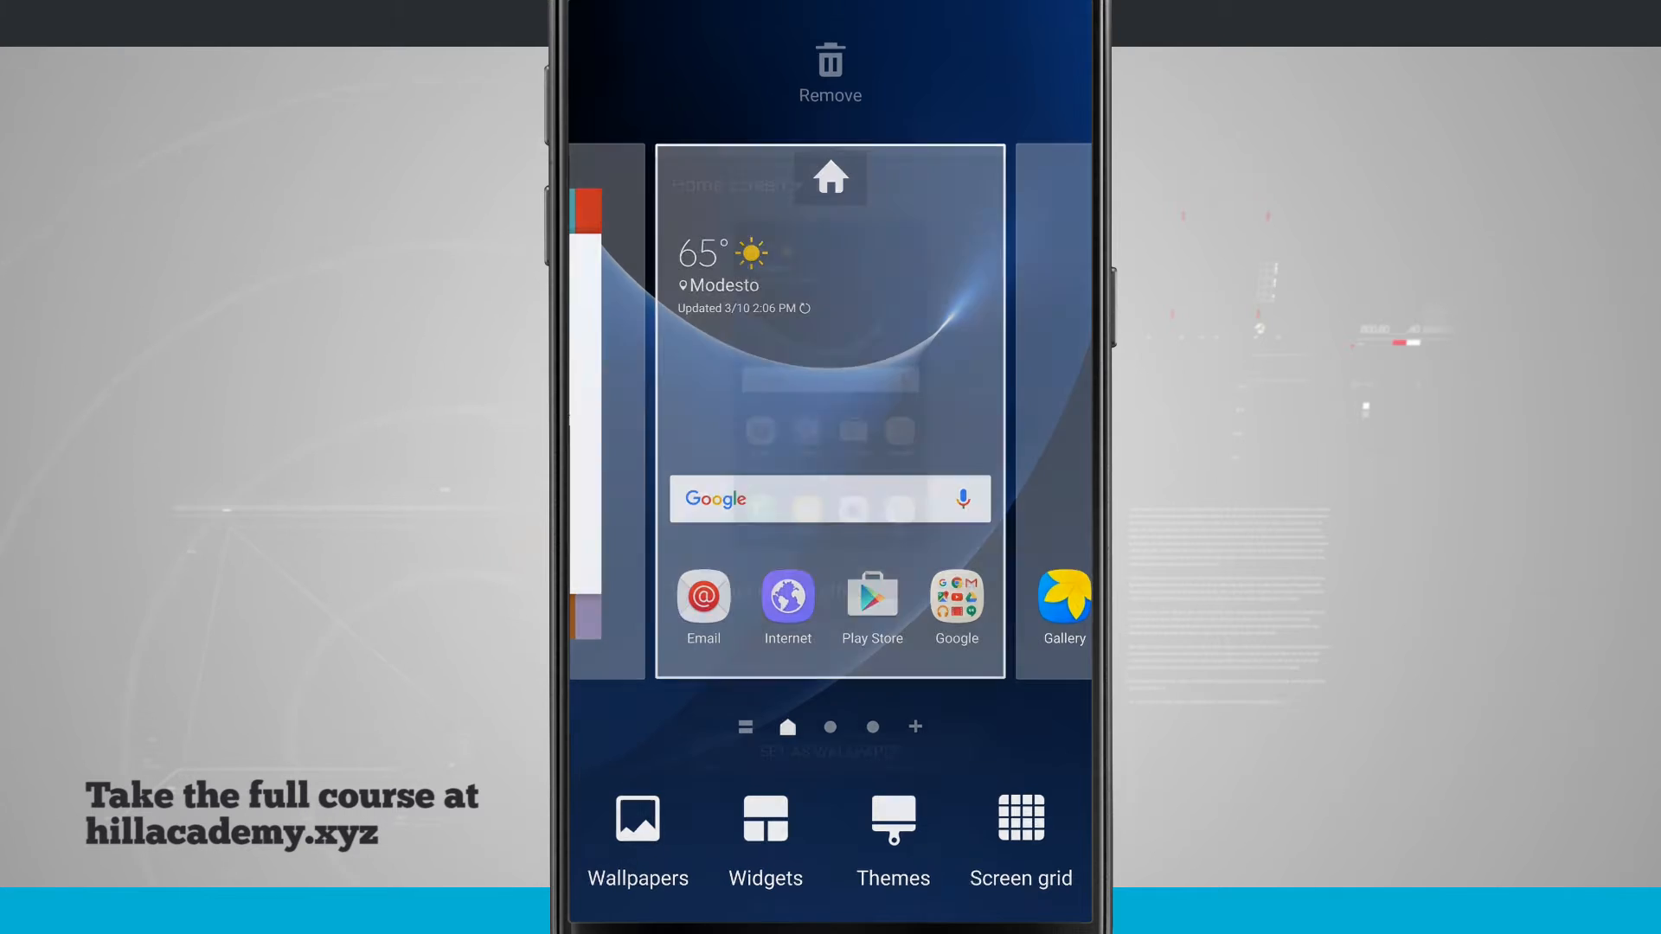
Open the home screen wallpaper chooser from edit mode.
left_click(638, 837)
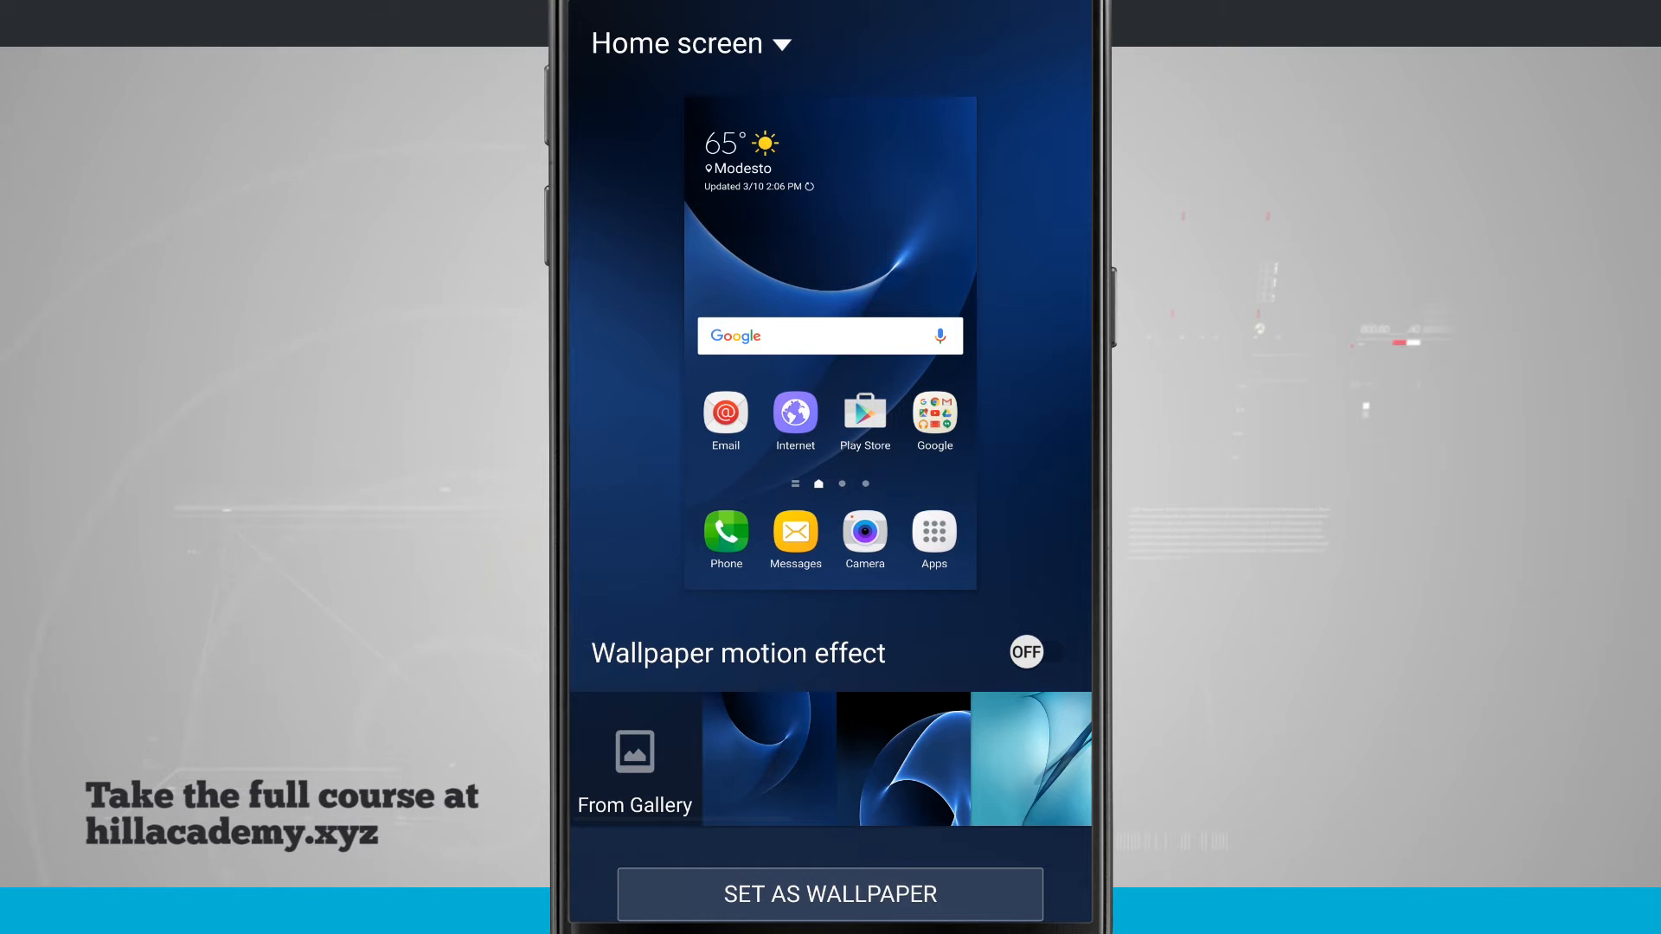
Switch the wallpaper target from Home screen to Lock screen, then to Home and lock screens.
left_click(689, 43)
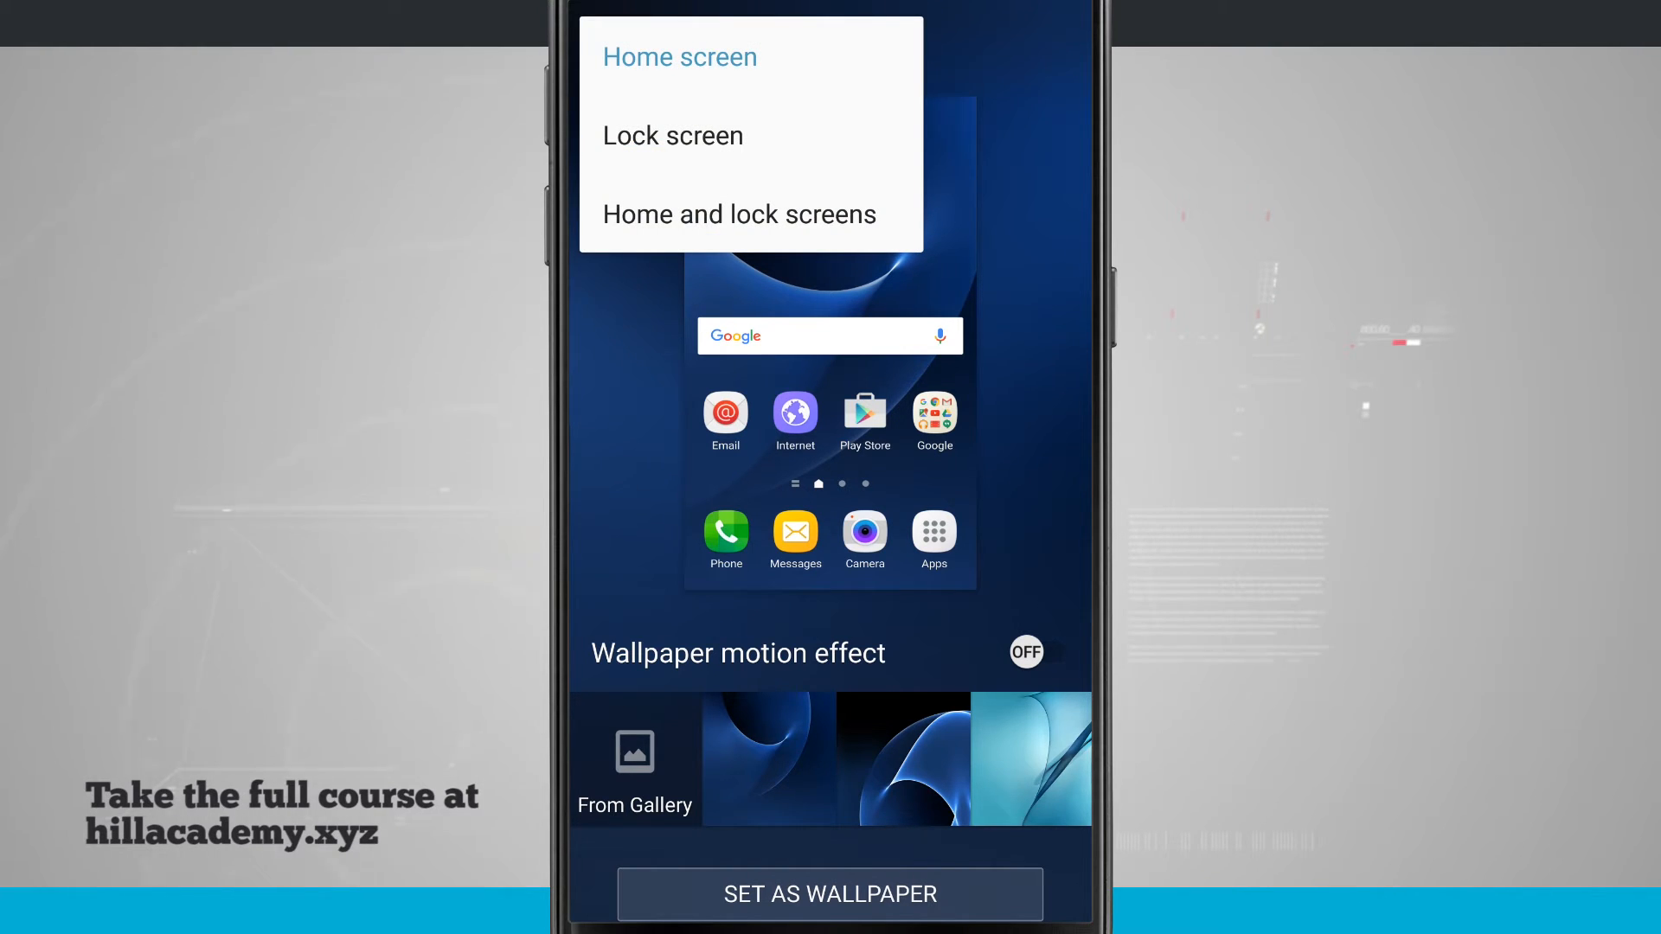
left_click(672, 135)
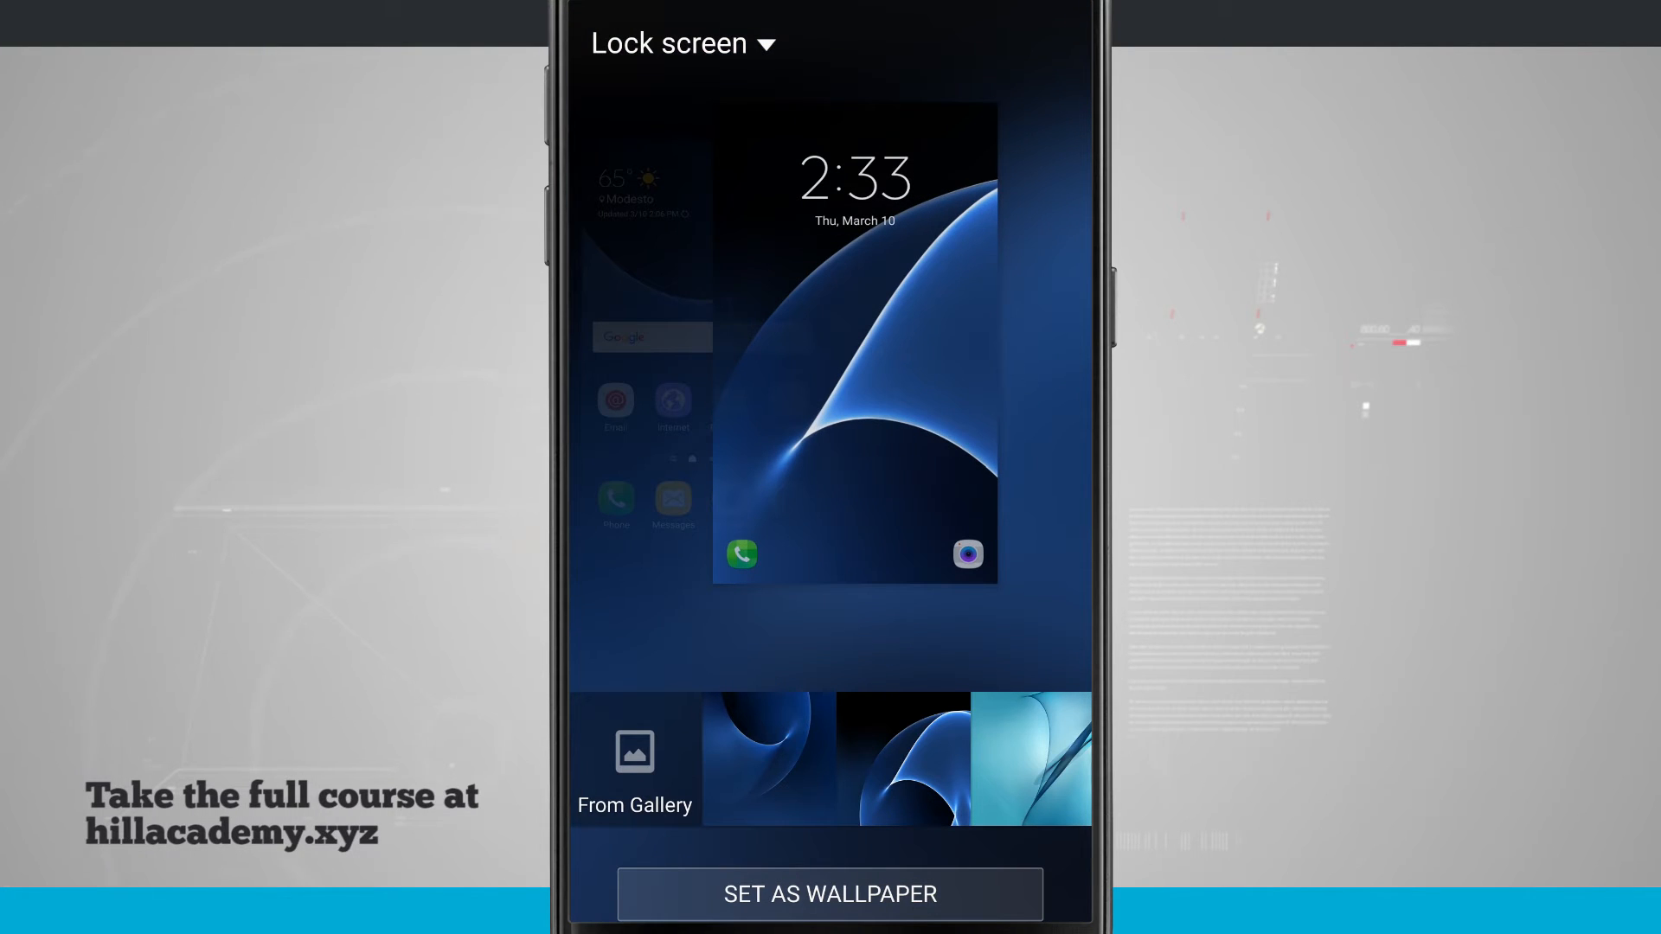
left_click(682, 42)
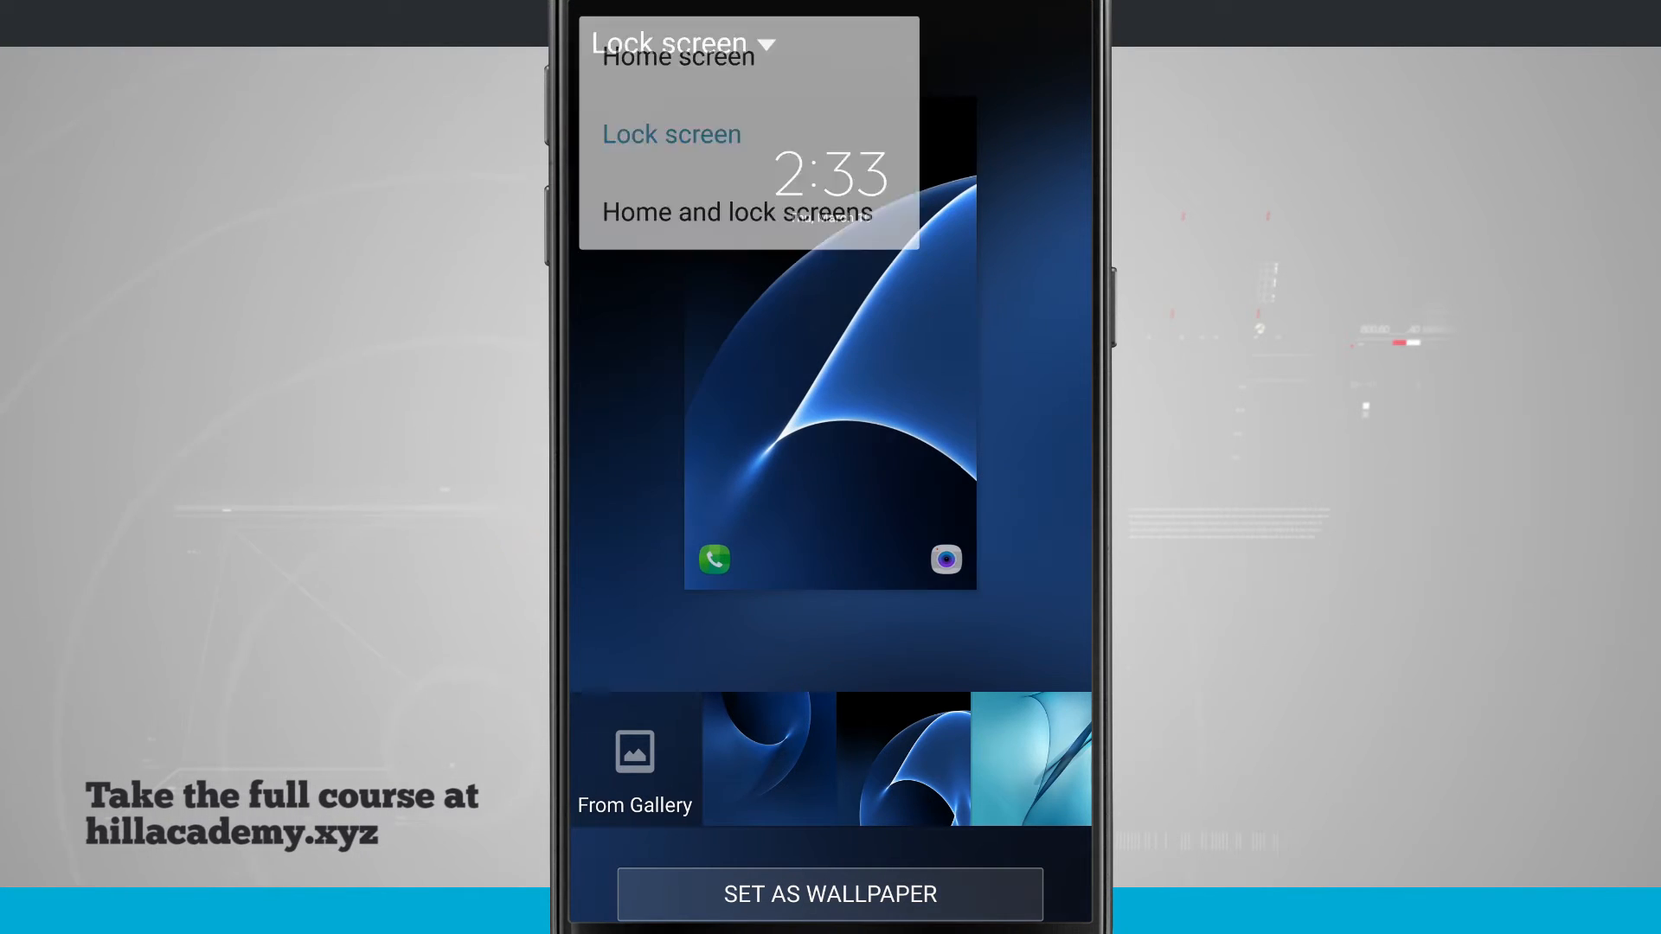
left_click(736, 212)
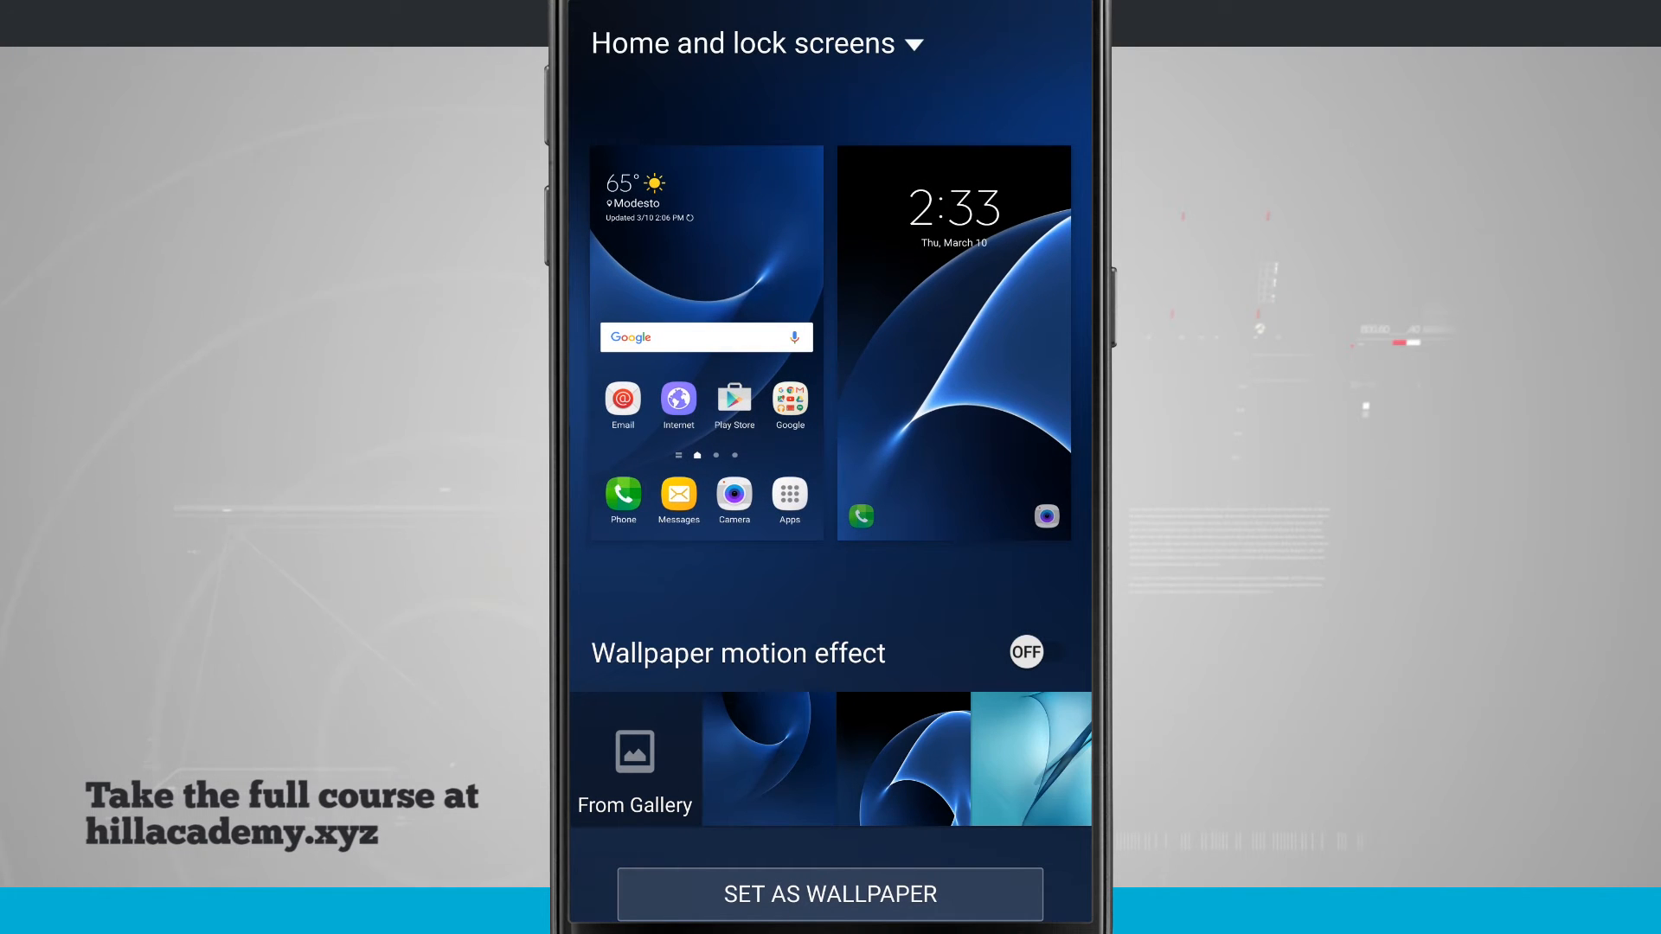
Preview light blue, pale blue-grey and gold wallpapers, ending on the dark blue wave.
left_click(1030, 758)
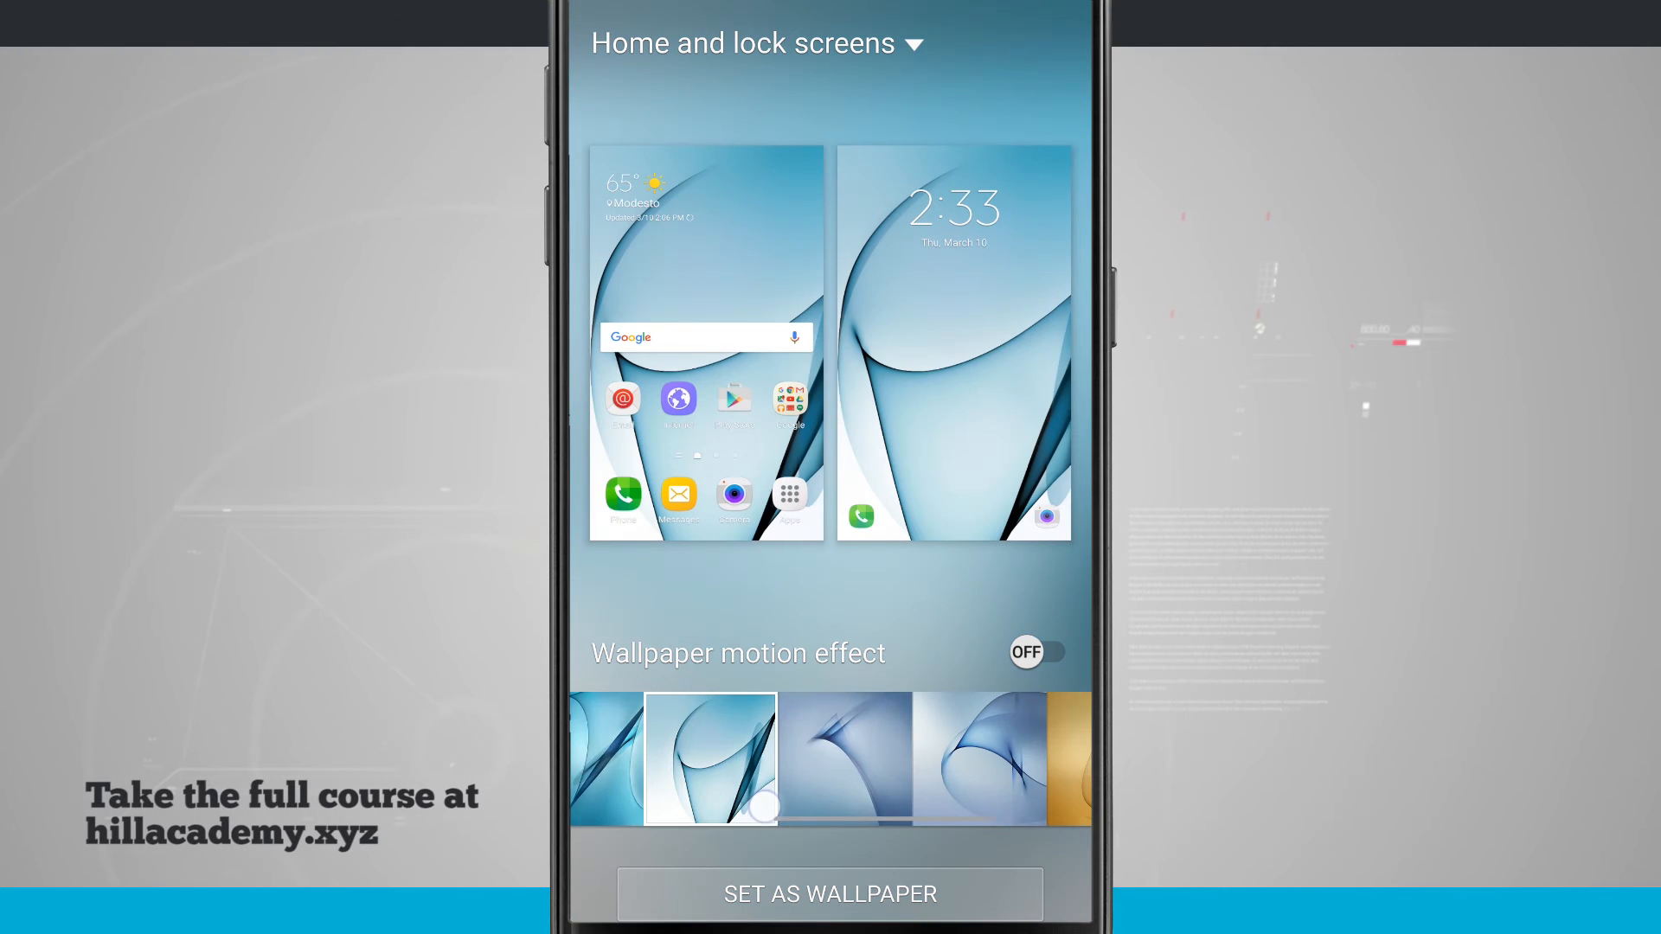
left_click(826, 758)
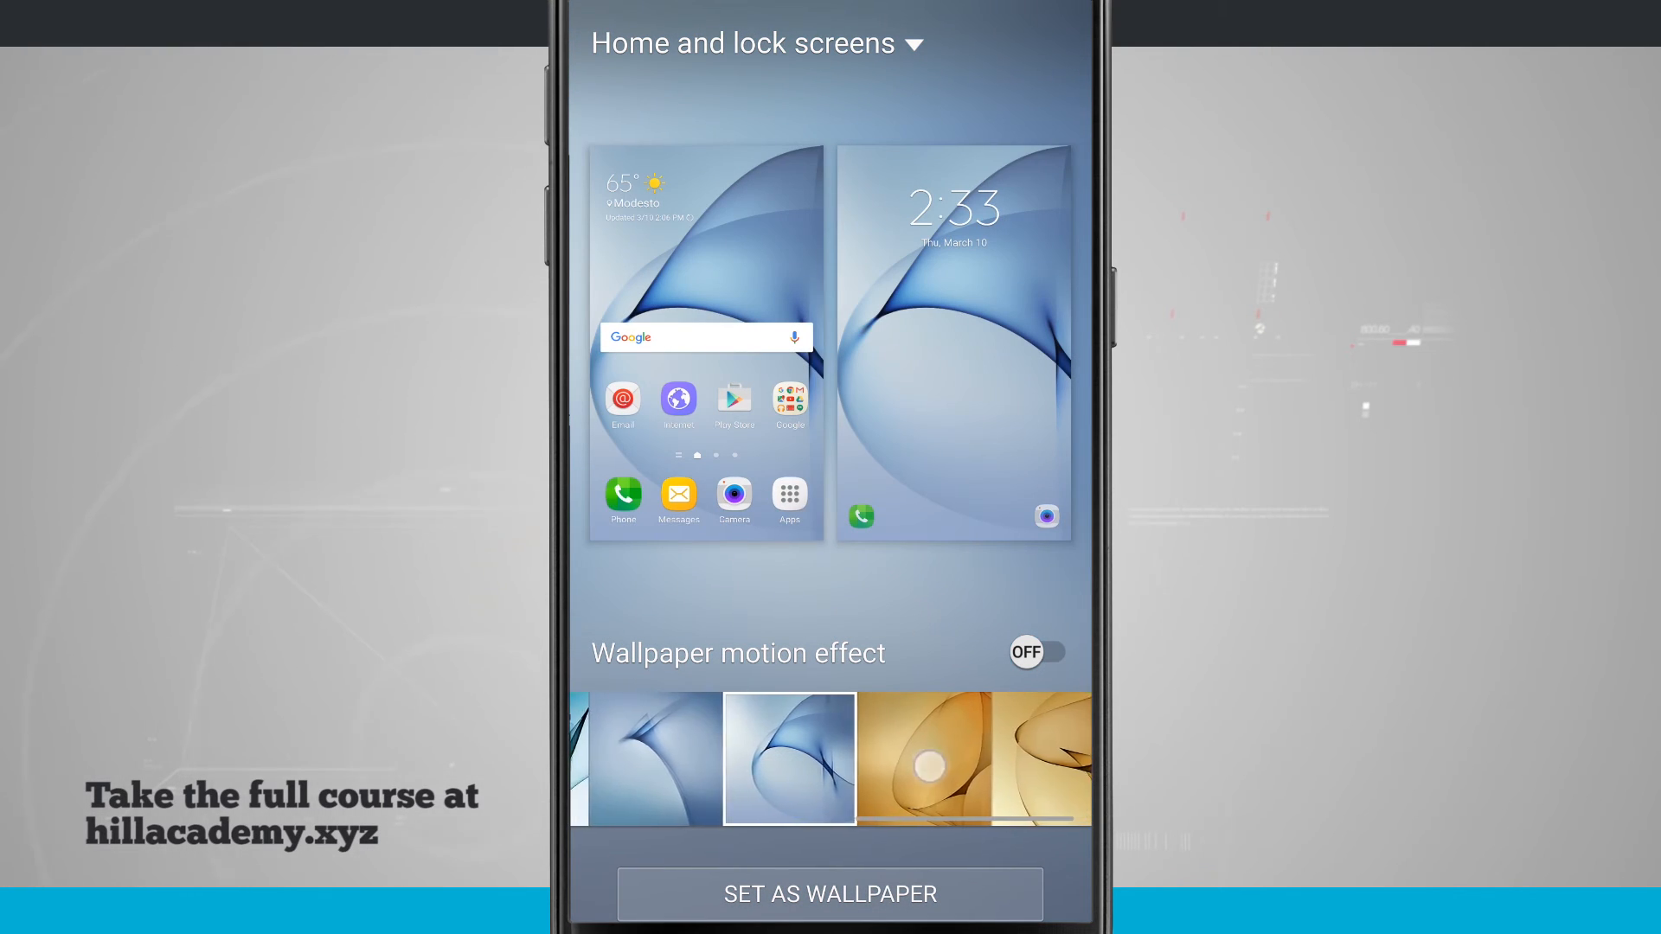
left_click(1042, 760)
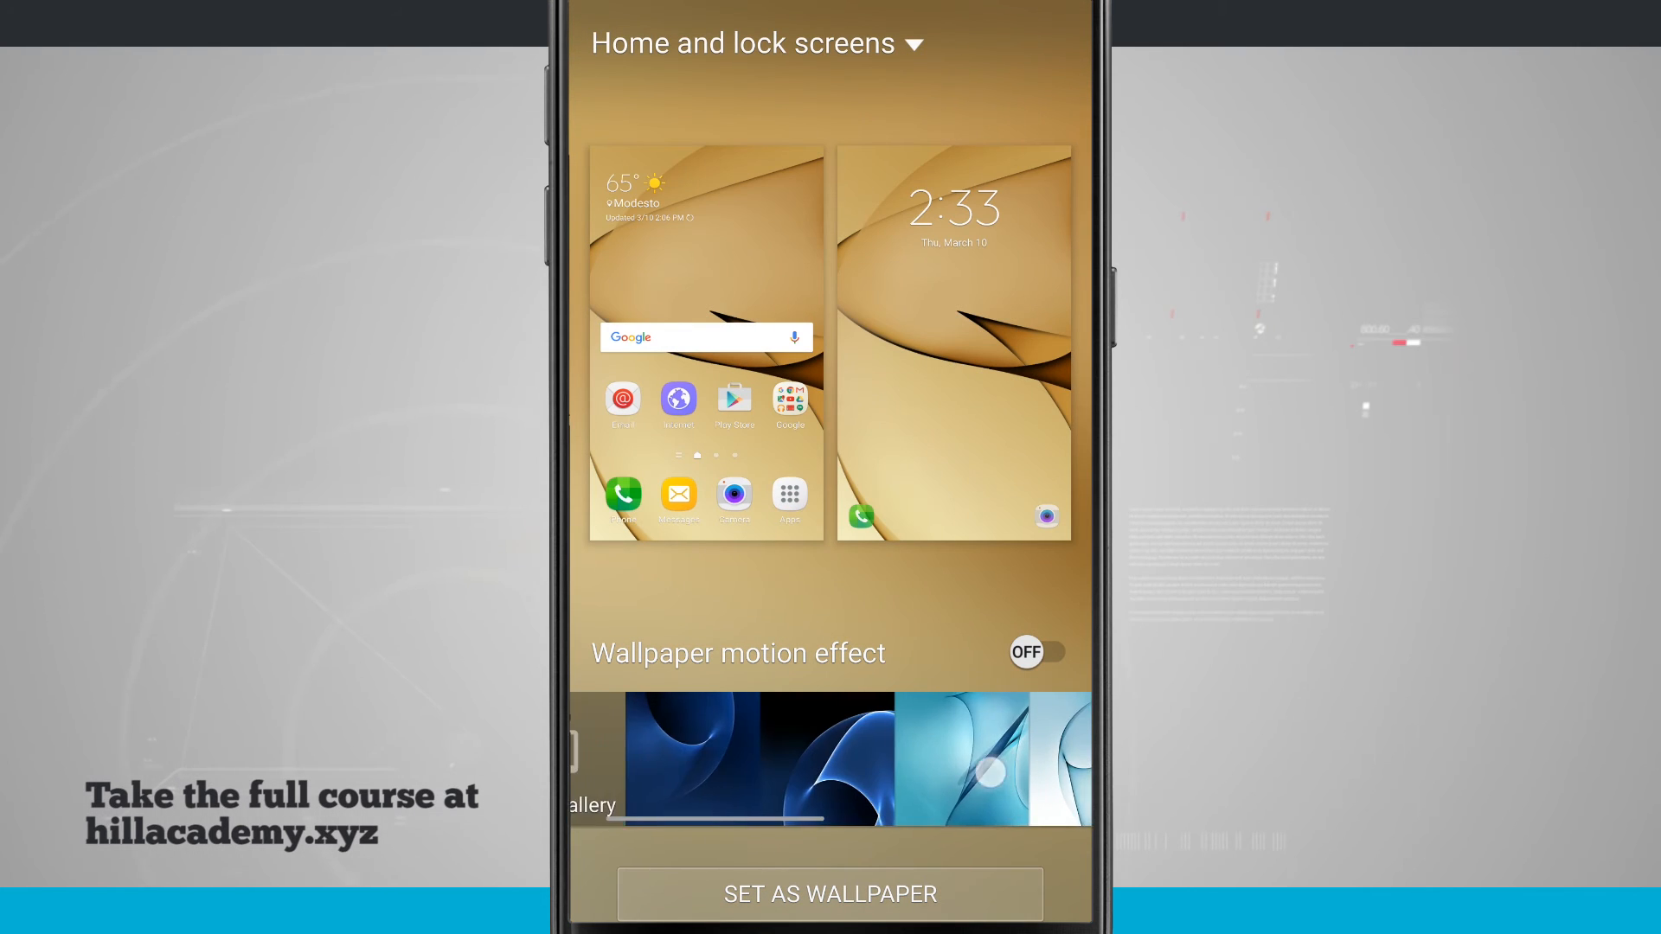
left_click(829, 758)
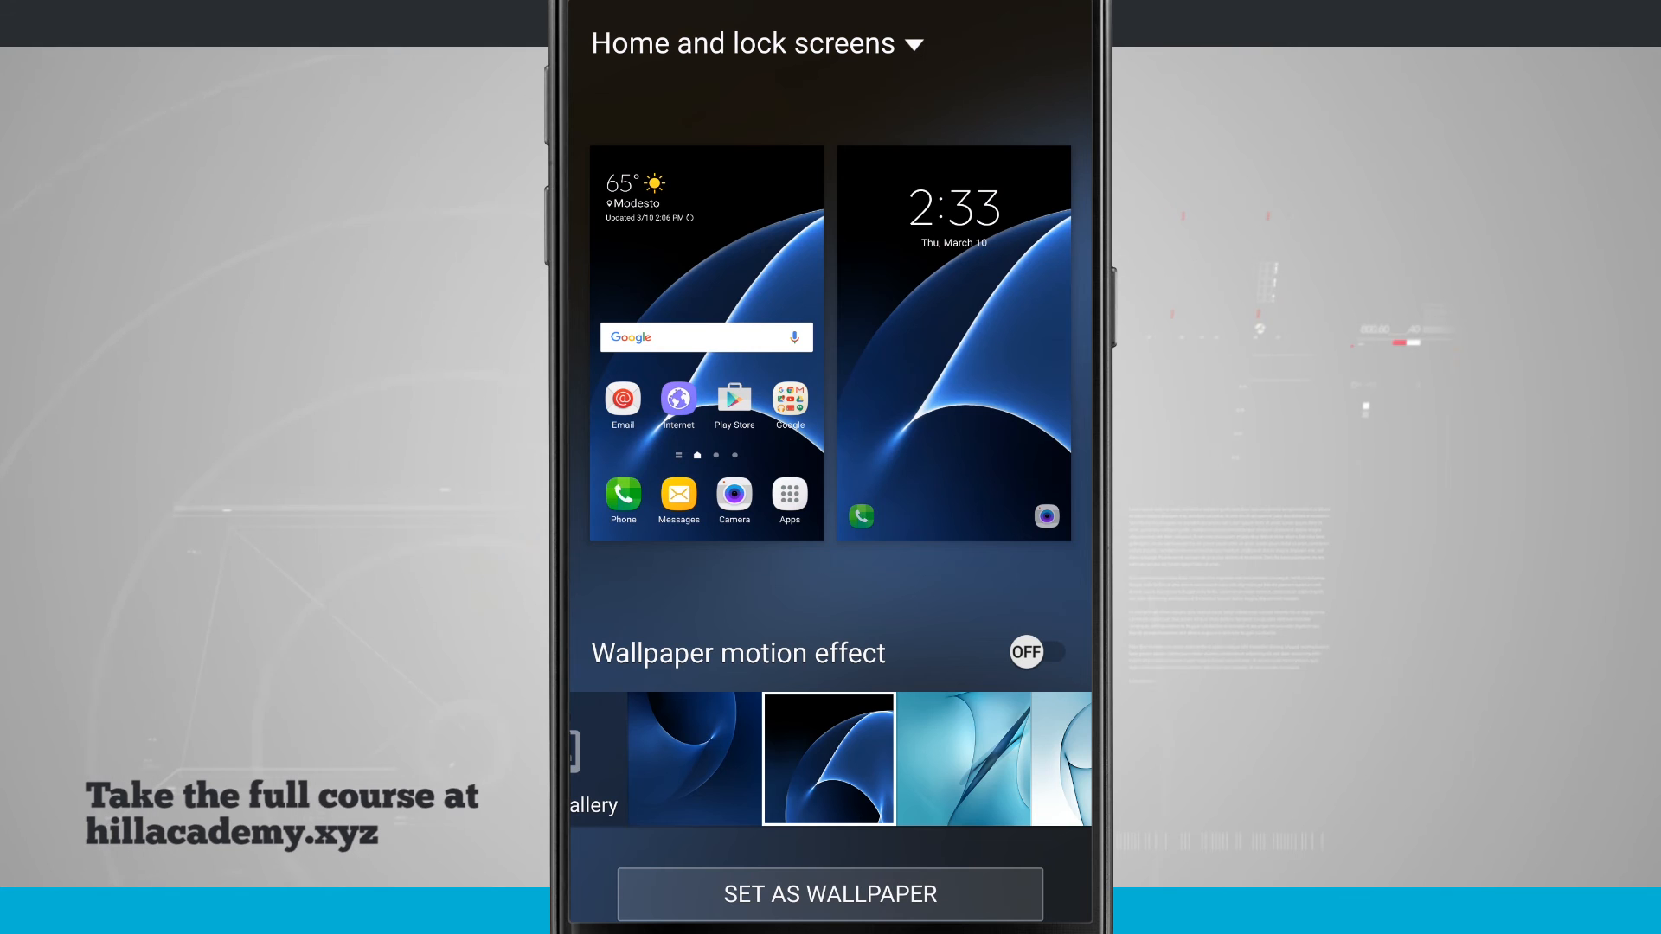